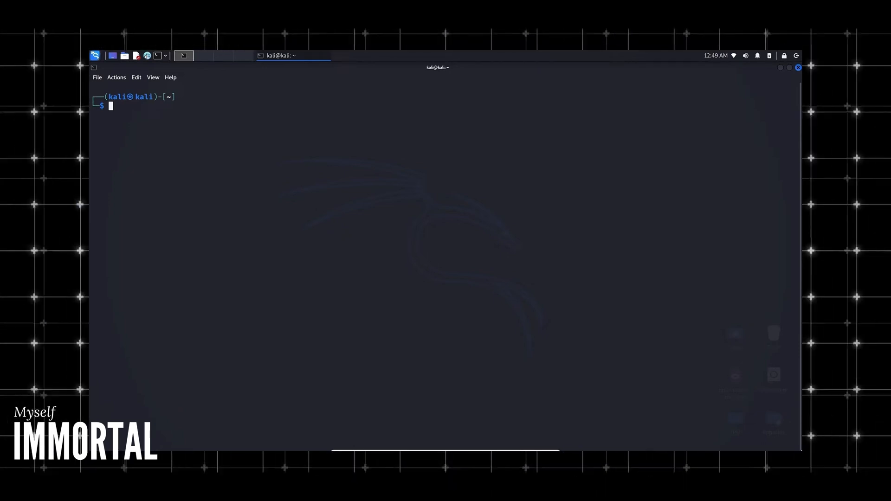
Step: Run ifconfig and highlight the wlan0 inet address 10.0.0.183 and its netmask
type("ifconfig")
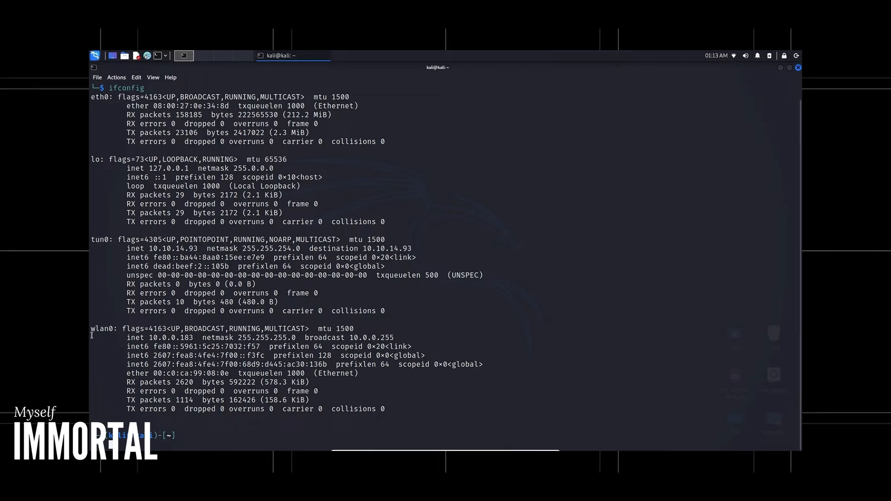
double_click(101, 328)
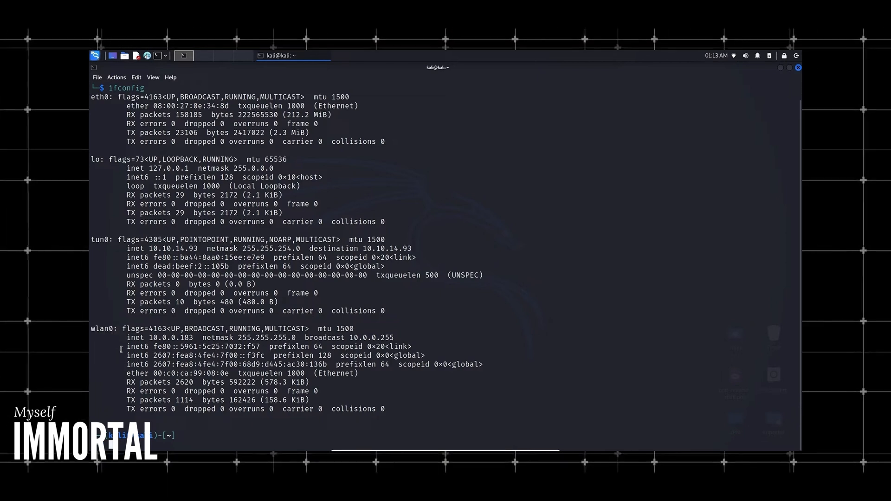
double_click(164, 338)
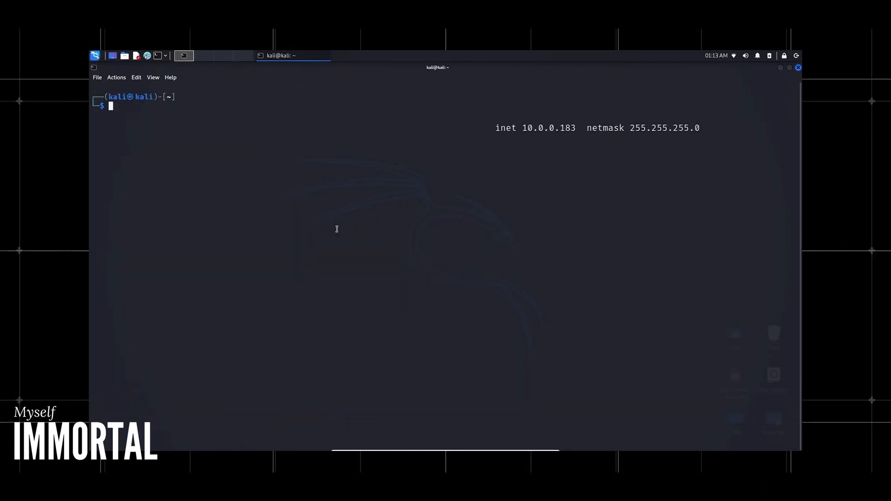
Step: Compose 'sudo netdiscover -i wlan0 -r 10.0.0.0/24', correcting the host address 183 to 0/24
type("sudo macchanger -s eth0")
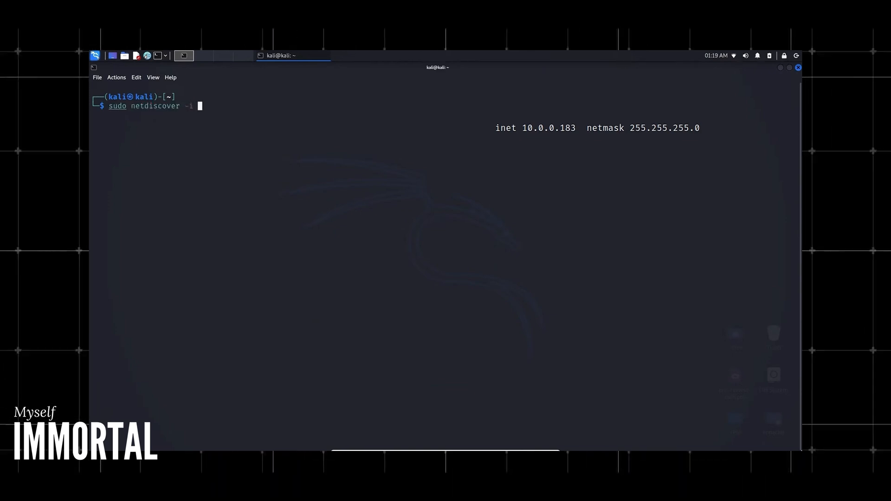
type("wl")
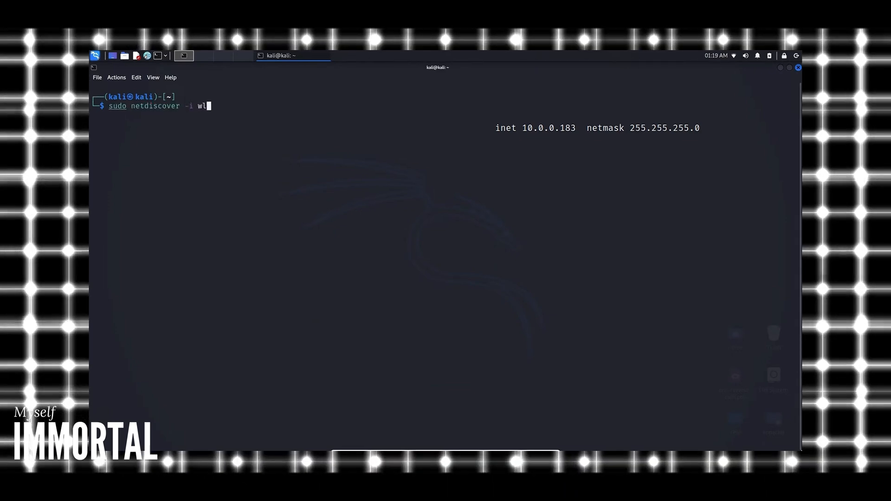
type("an0")
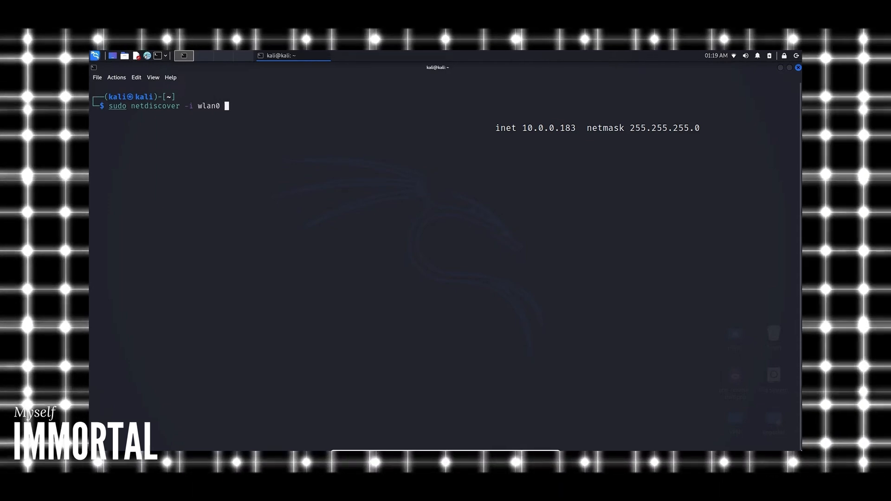
type("-r")
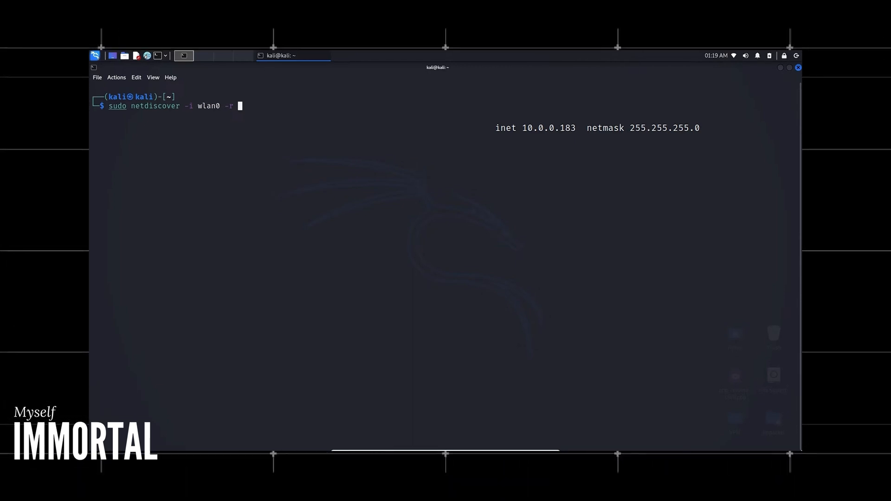
type("10.0.0.183")
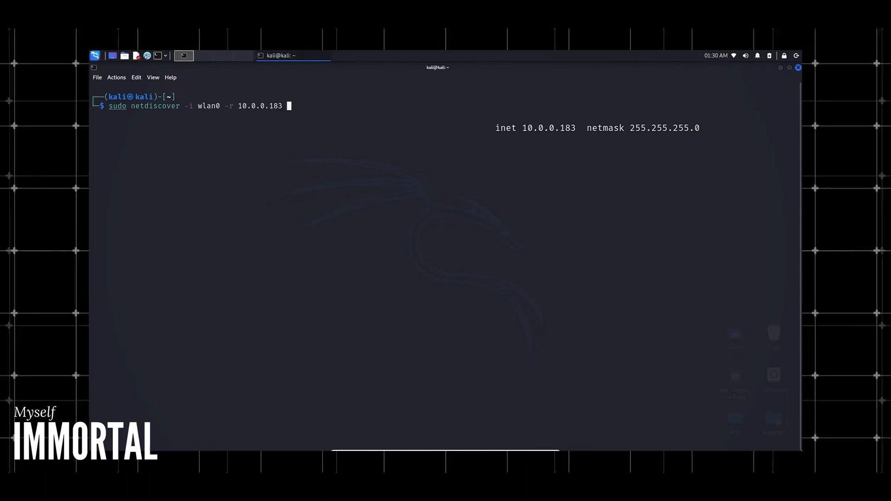
key("BackSpace")
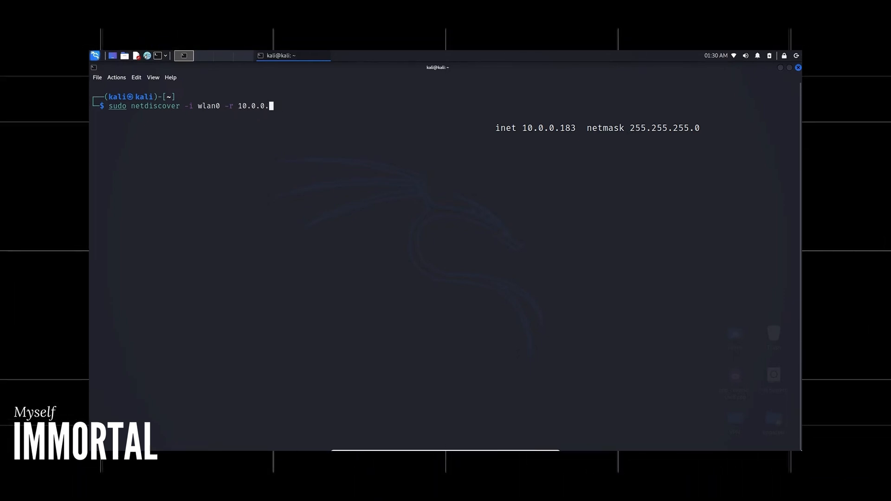
type("0/24")
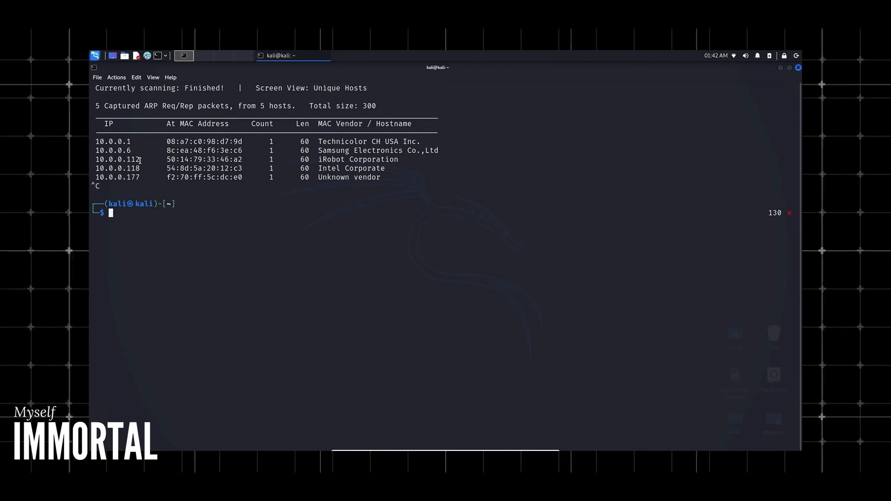
mouse_move(338, 173)
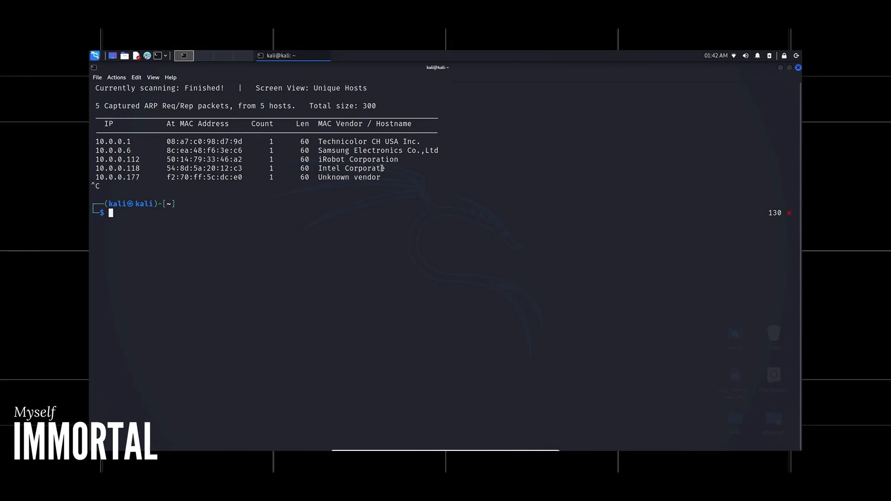
Step: Highlight the Intel Corporate host 10.0.0.118 among the five netdiscover results
double_click(131, 167)
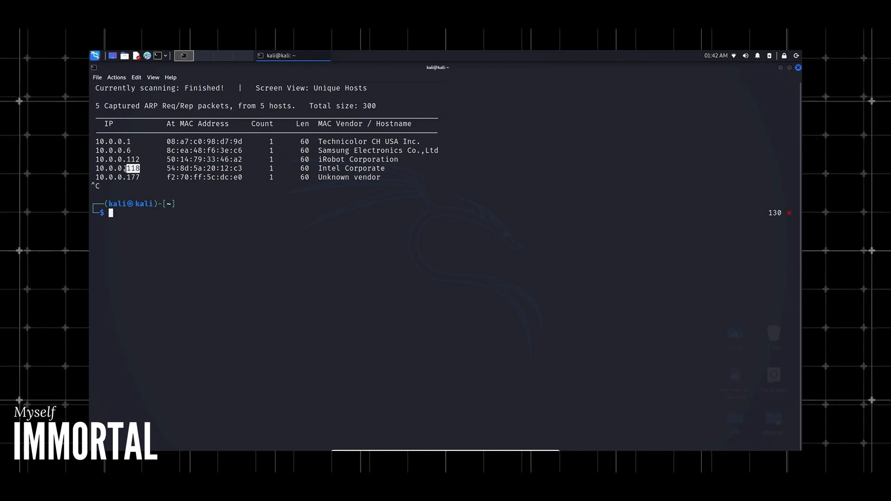